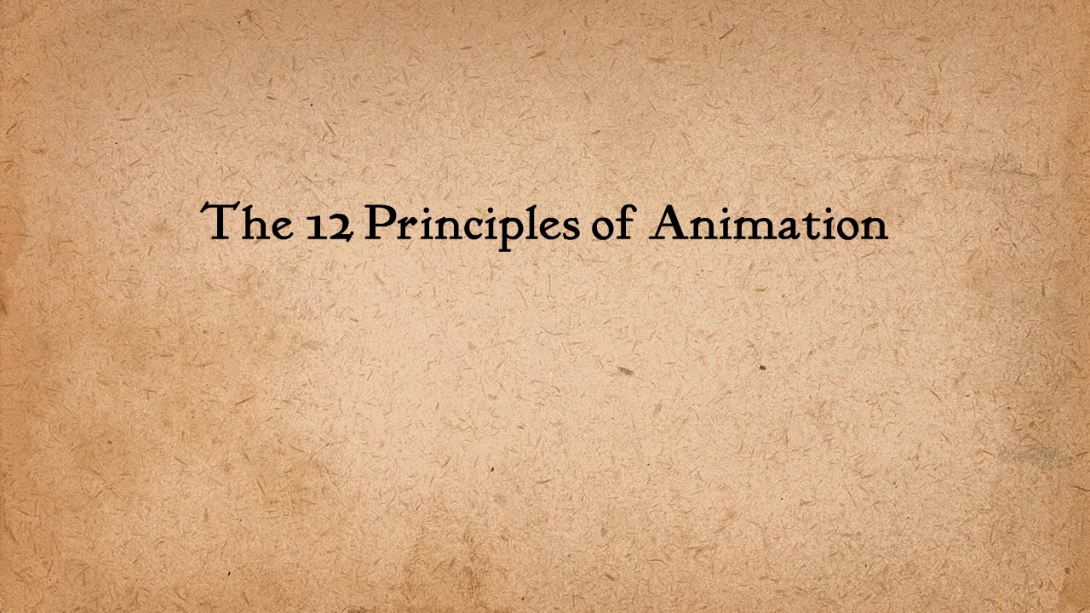
type("by Frank Th")
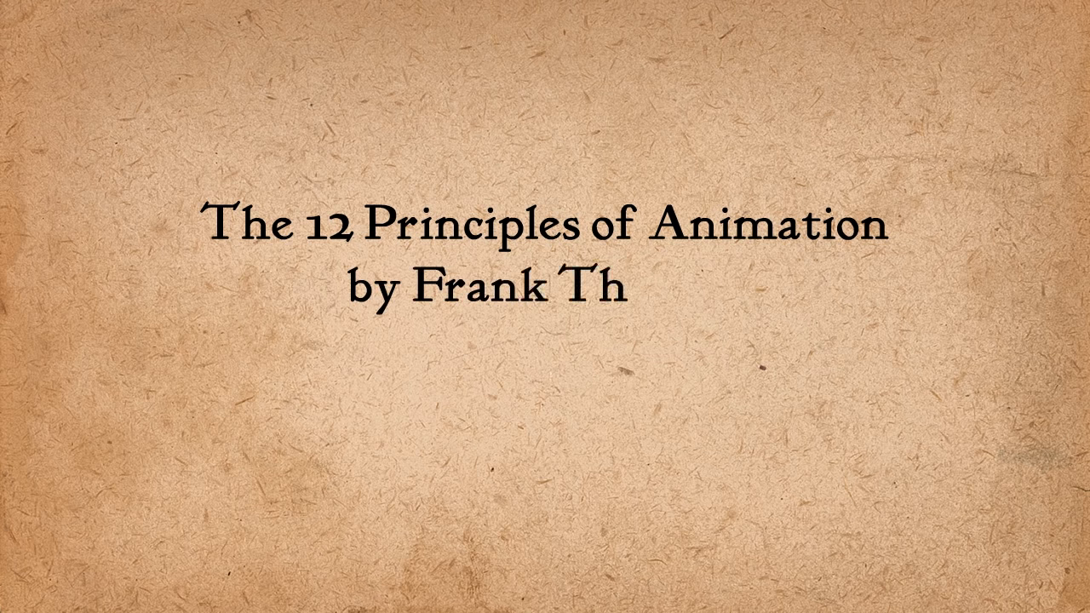
type("omas")
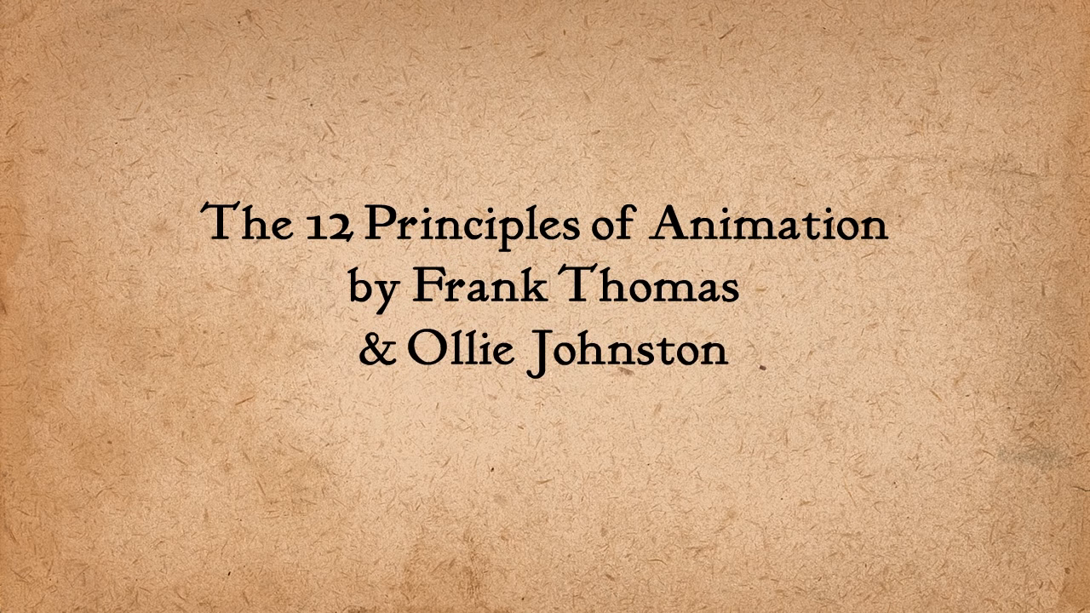